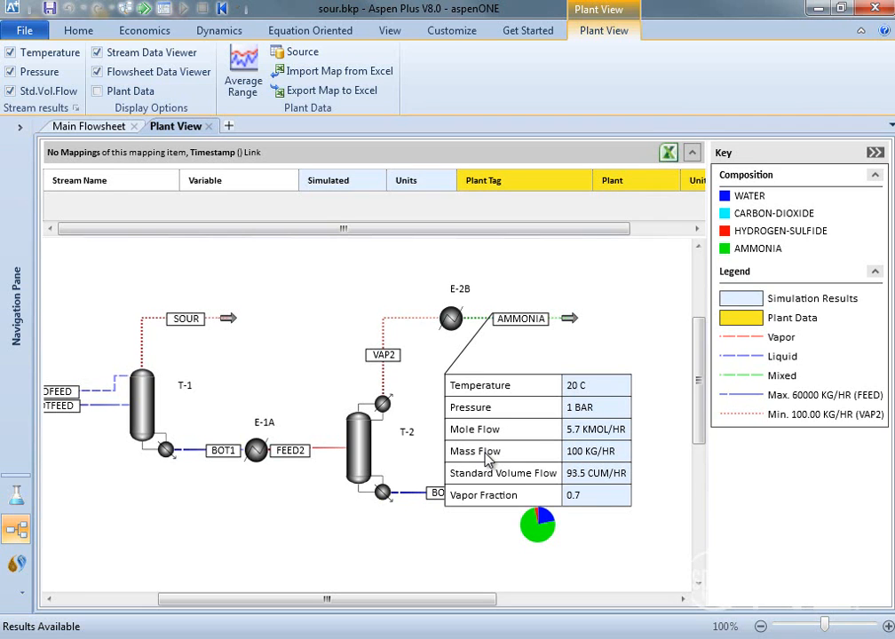
pyautogui.moveTo(595, 398)
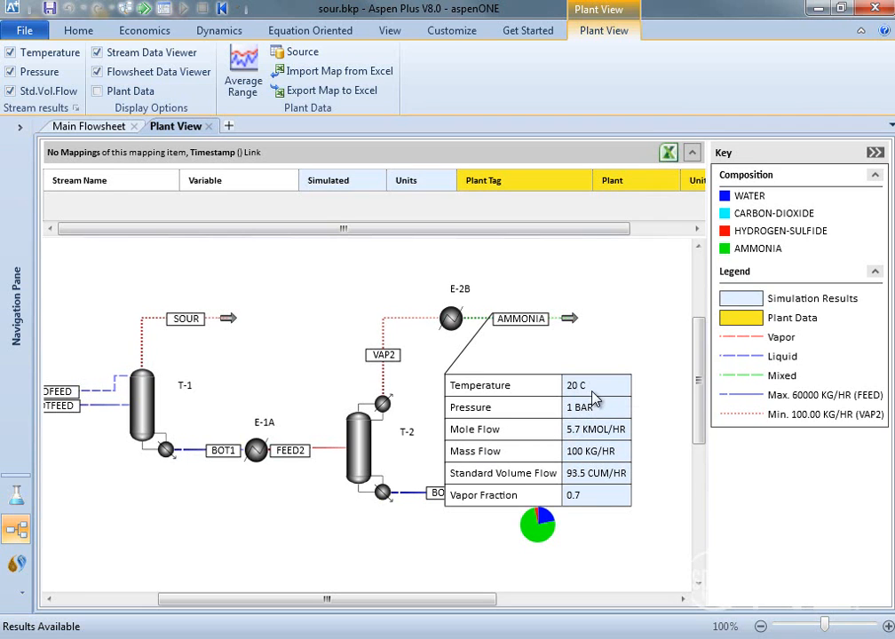
pyautogui.moveTo(552, 535)
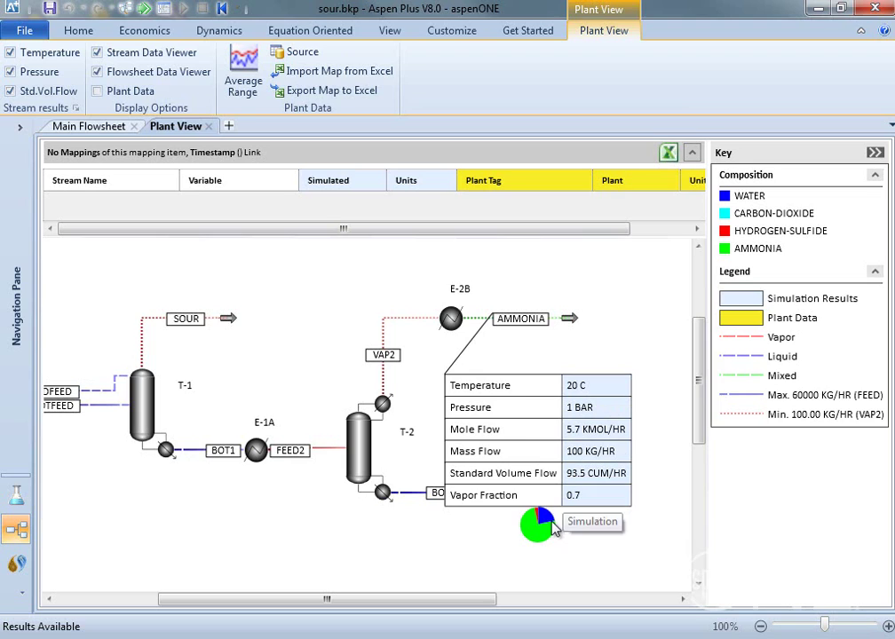
pyautogui.moveTo(748, 427)
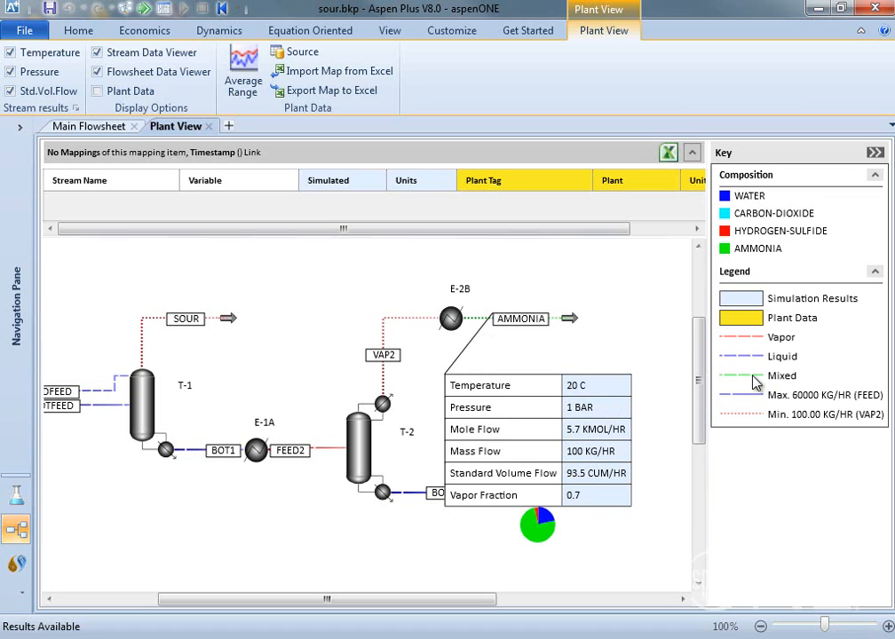
pyautogui.moveTo(594, 387)
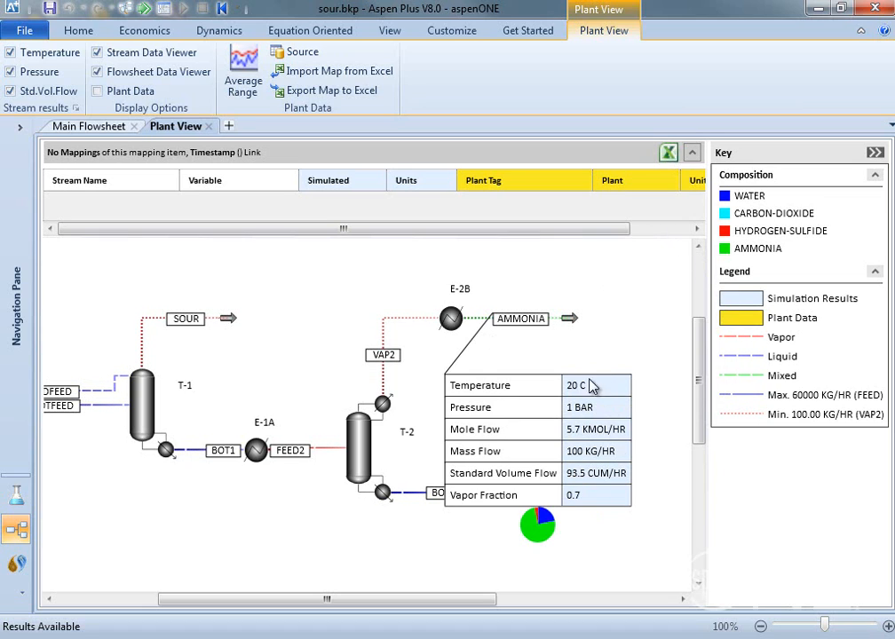
pyautogui.moveTo(616, 430)
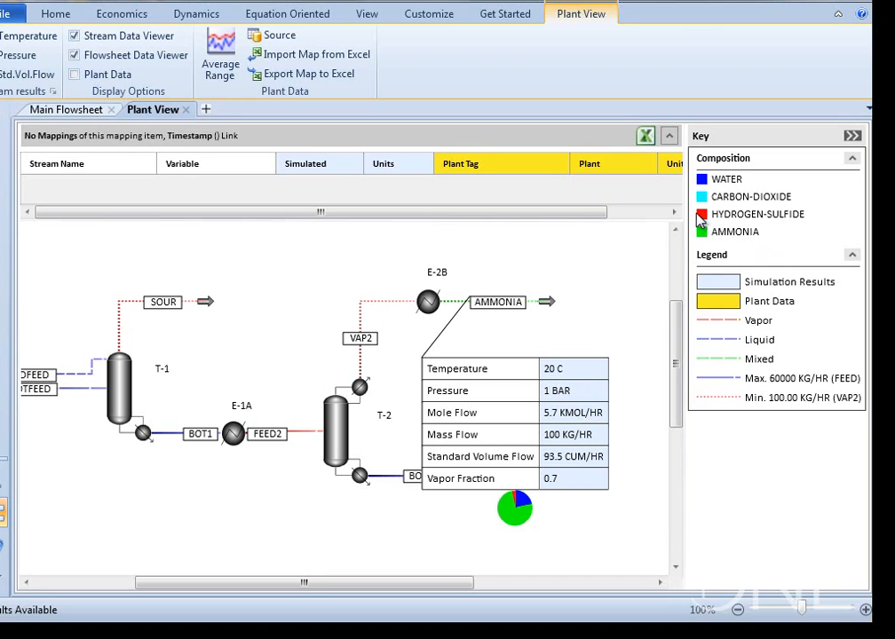
pyautogui.moveTo(629, 233)
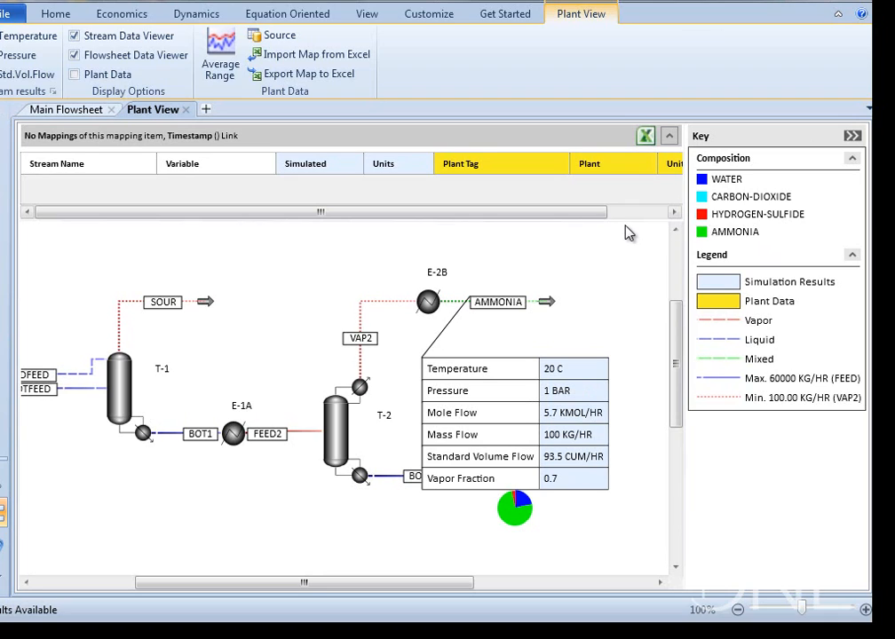
pyautogui.moveTo(591, 253)
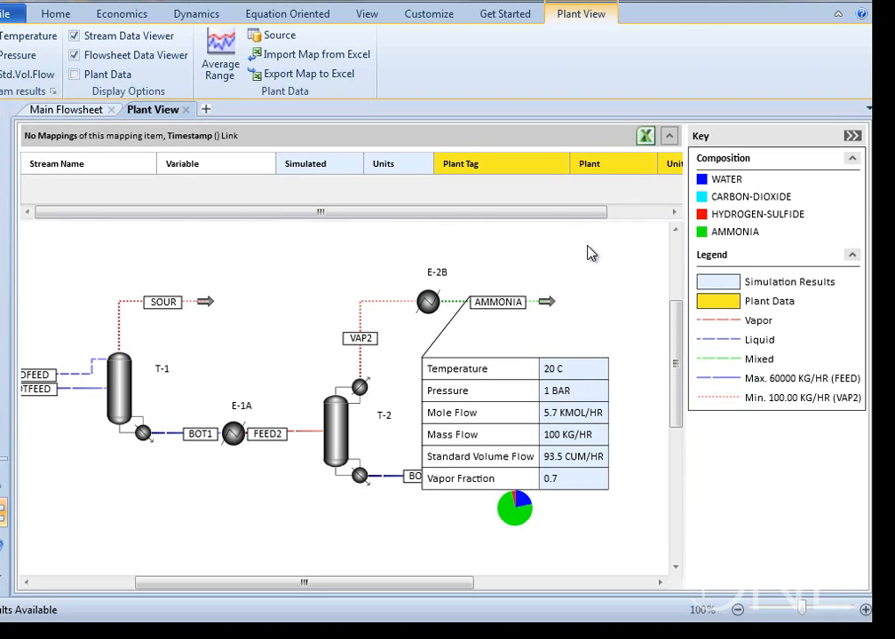
pyautogui.moveTo(559, 271)
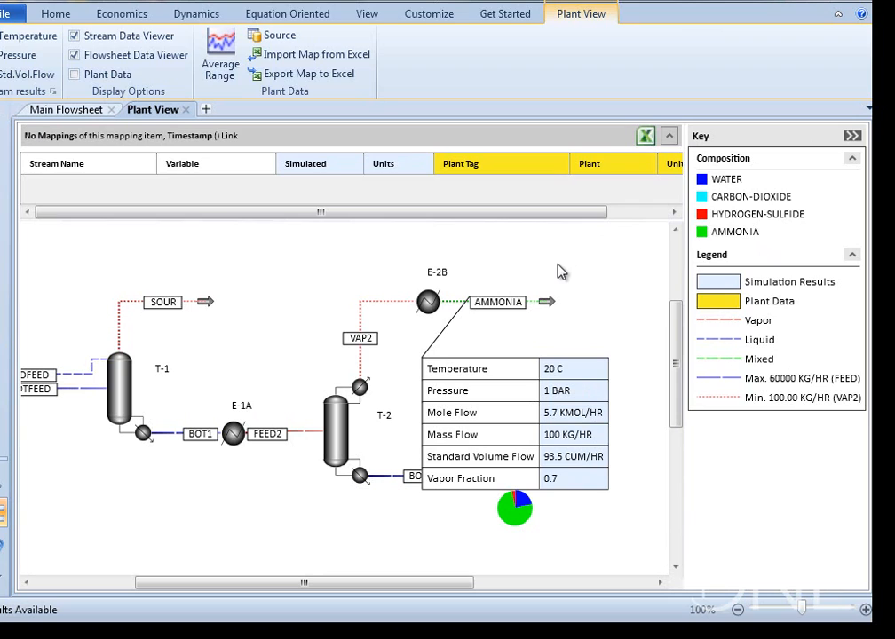
pyautogui.moveTo(524, 283)
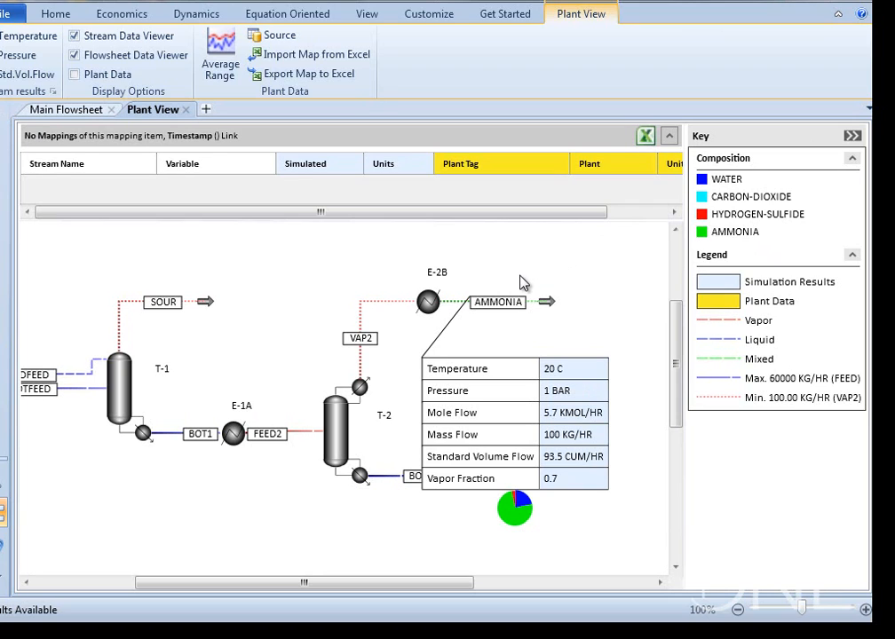
pyautogui.moveTo(518, 289)
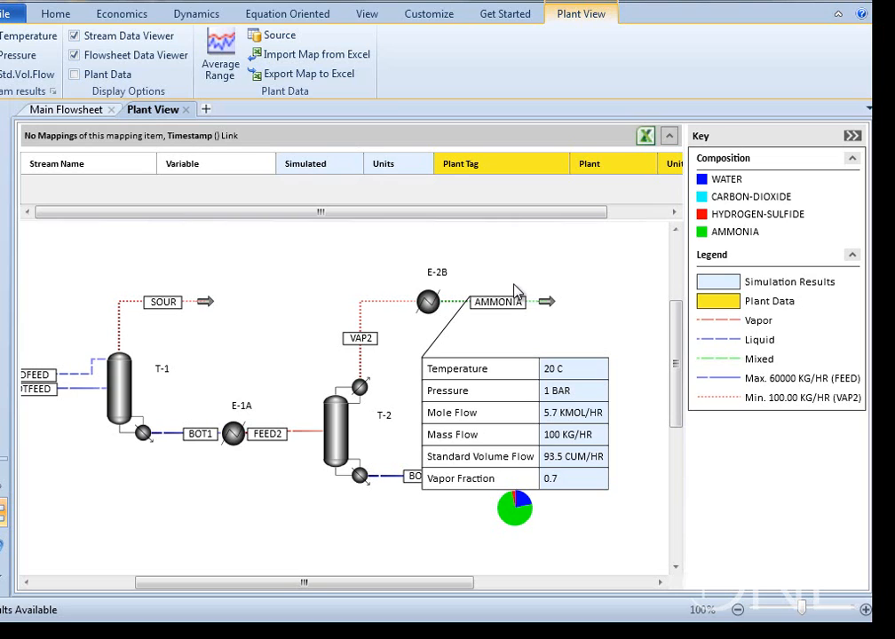
pyautogui.moveTo(506, 301)
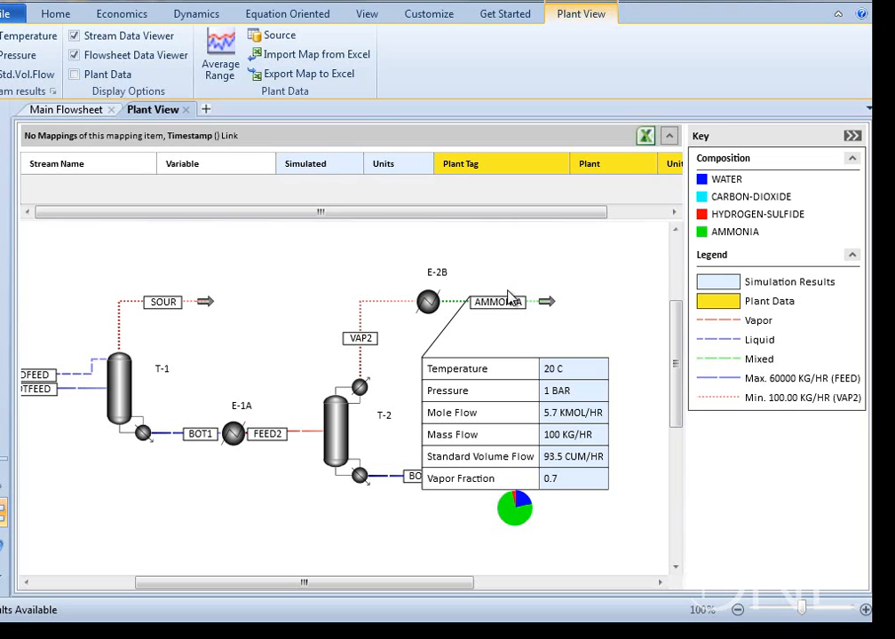
pyautogui.moveTo(504, 361)
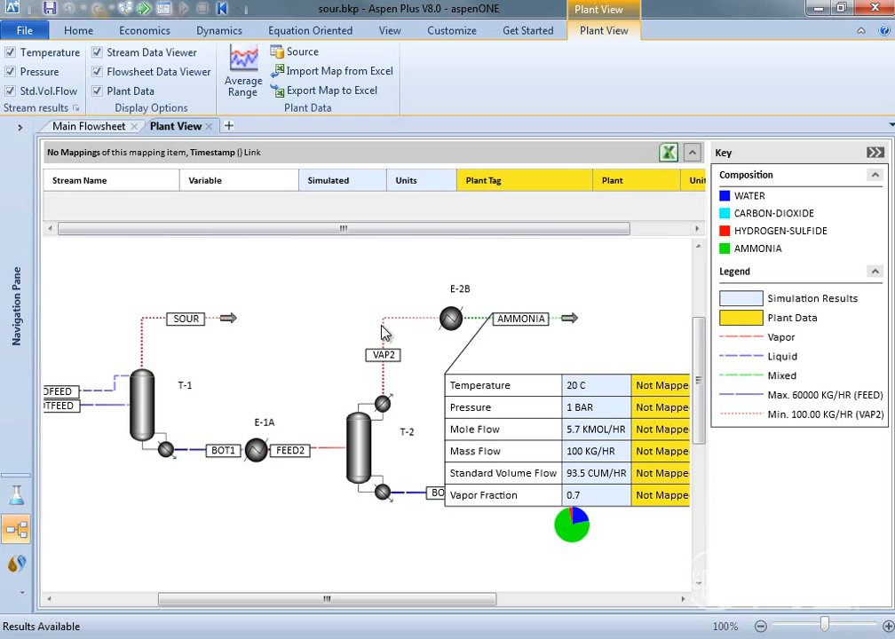
# Step: Open Tag Mapping for the AMMONIA stream with plant data source SEARCHVM1
pyautogui.rightClick(521, 318)
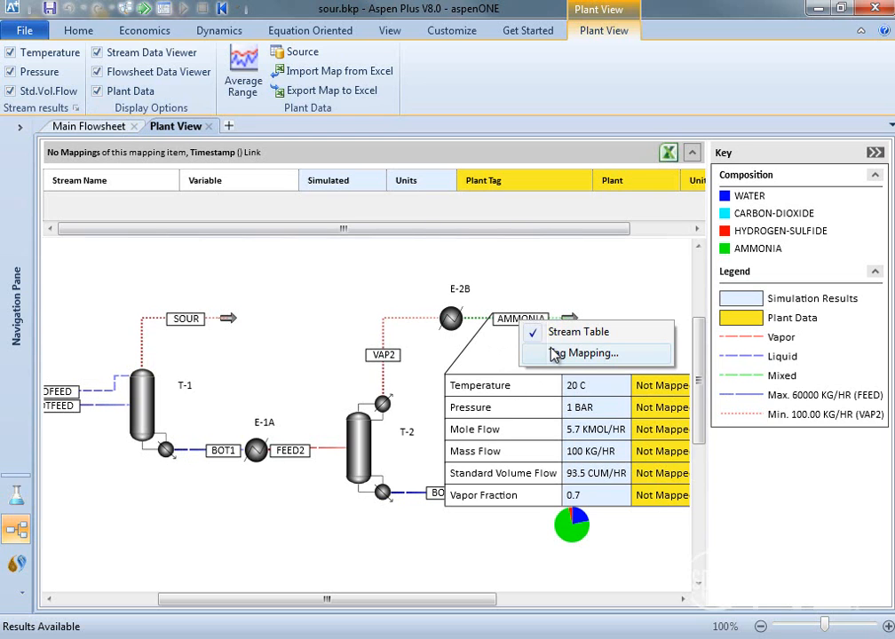
pyautogui.click(585, 353)
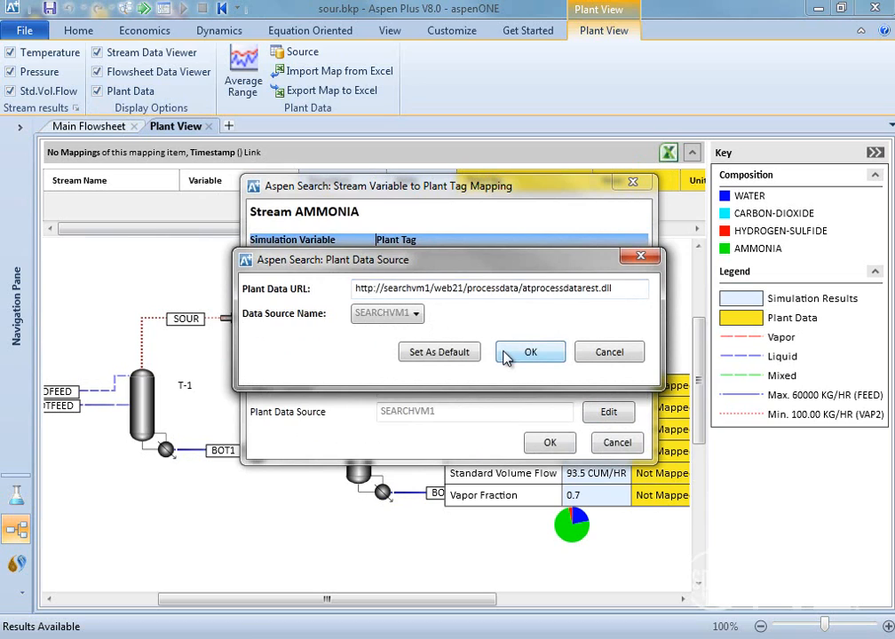
pyautogui.click(531, 352)
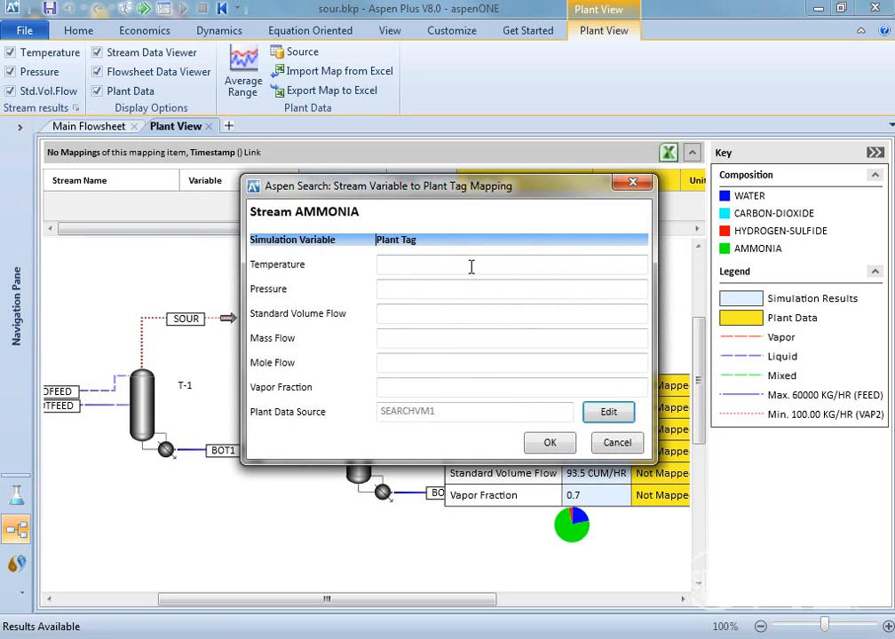
pyautogui.moveTo(469, 305)
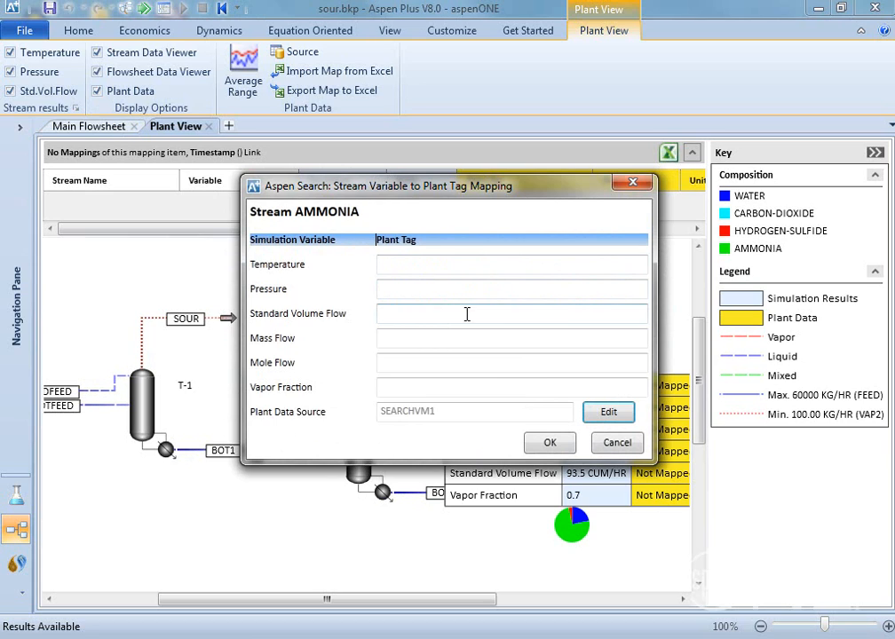
pyautogui.moveTo(460, 366)
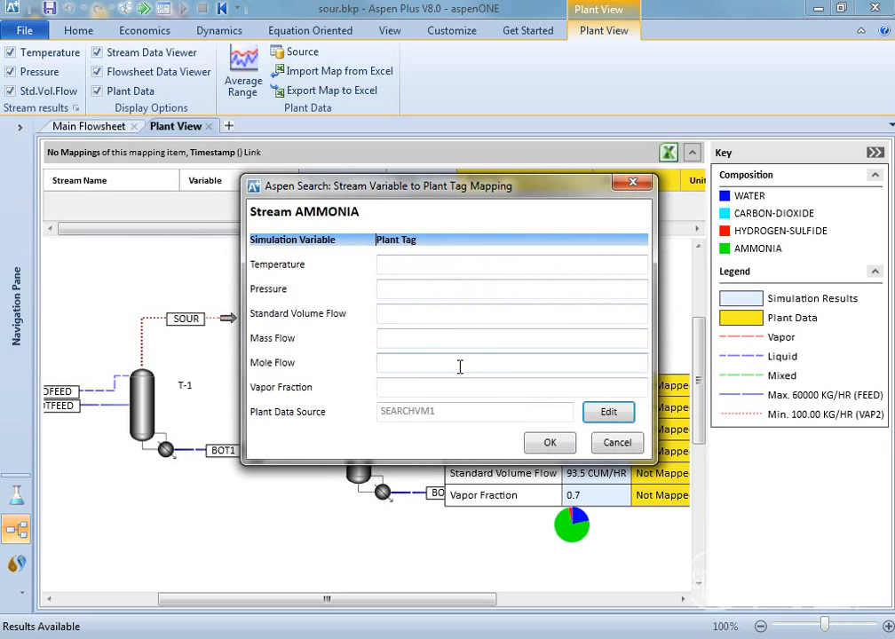
# Step: Map AMMONIA temperature, pressure and volume flow to tags TI8224, PC1003 and FC126
pyautogui.click(512, 265)
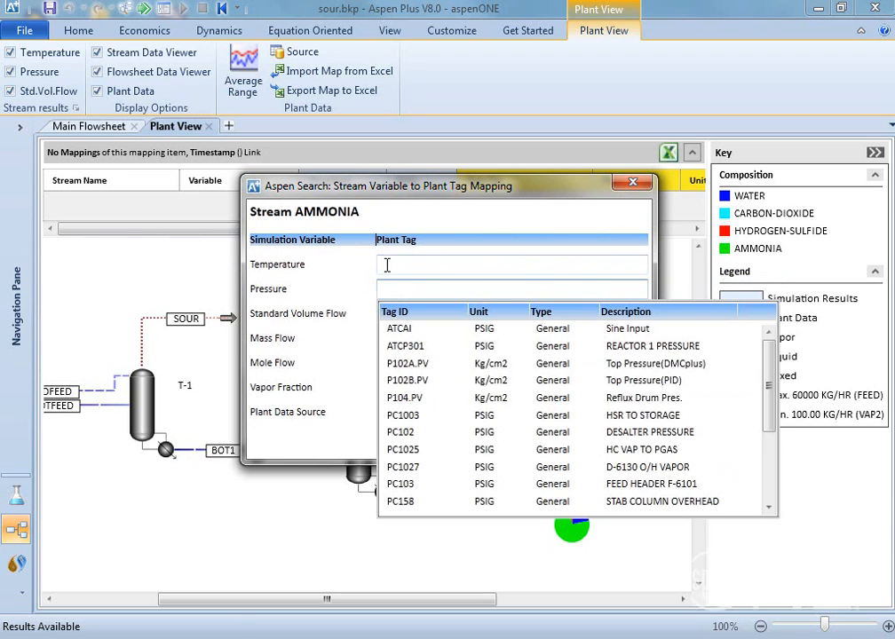
pyautogui.write('ti8224')
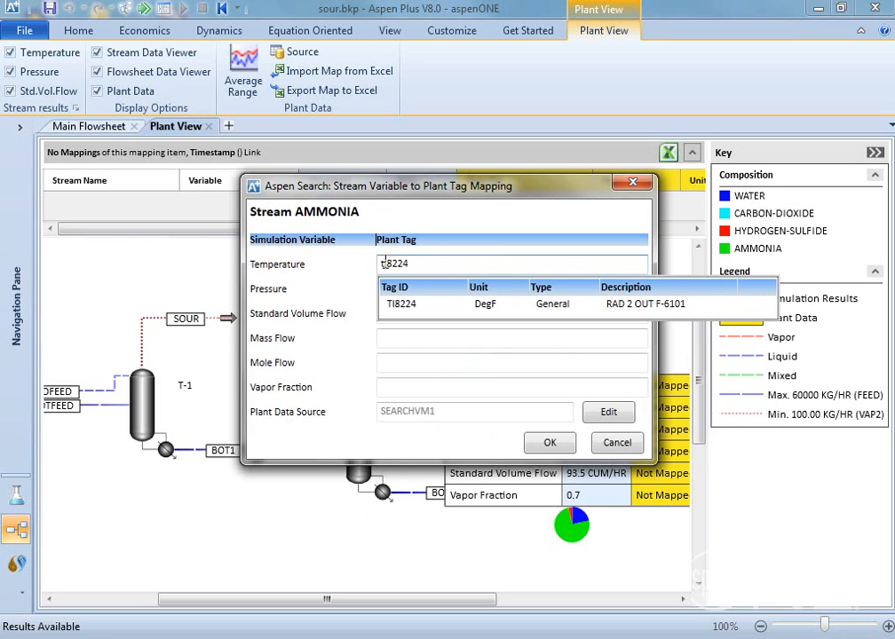
pyautogui.click(399, 289)
pyautogui.write('FC126')
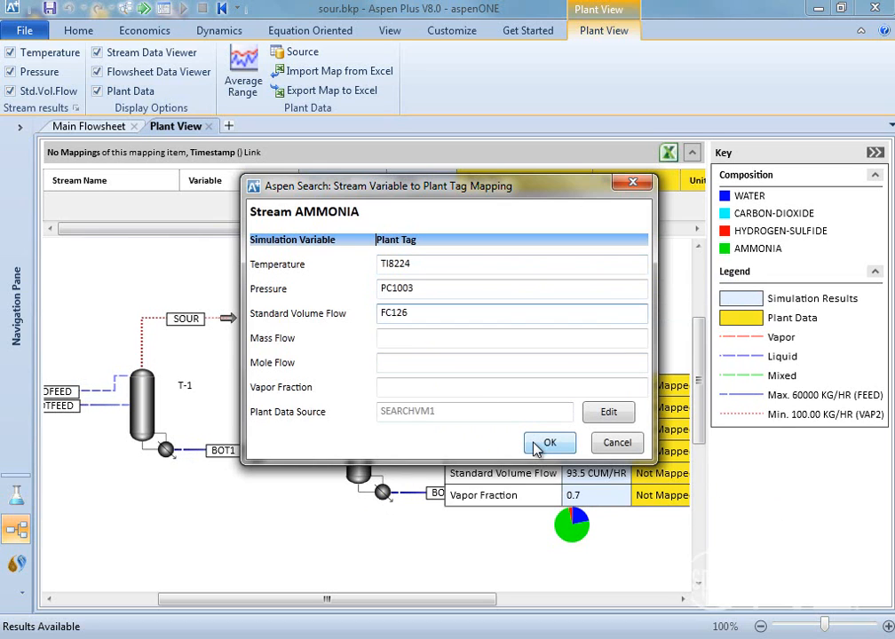
pyautogui.click(550, 443)
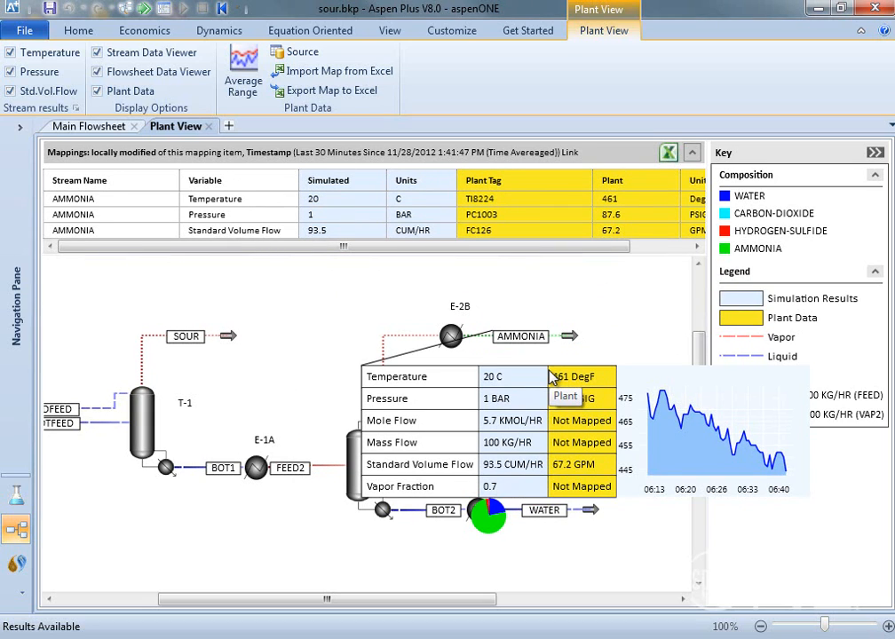
# Step: Set Plant View average range to a 30-minute time average, updating AMMONIA plant values
pyautogui.click(243, 71)
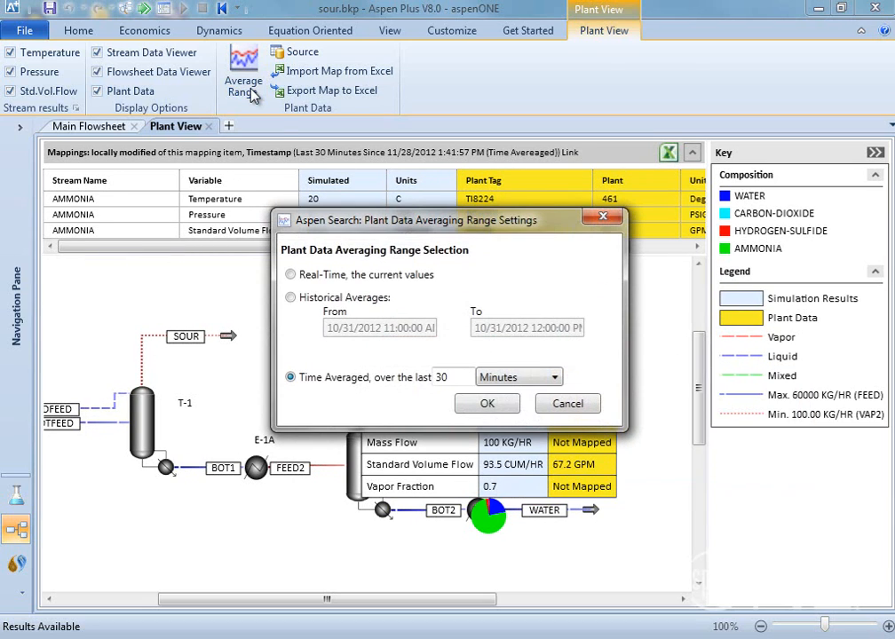
pyautogui.click(291, 275)
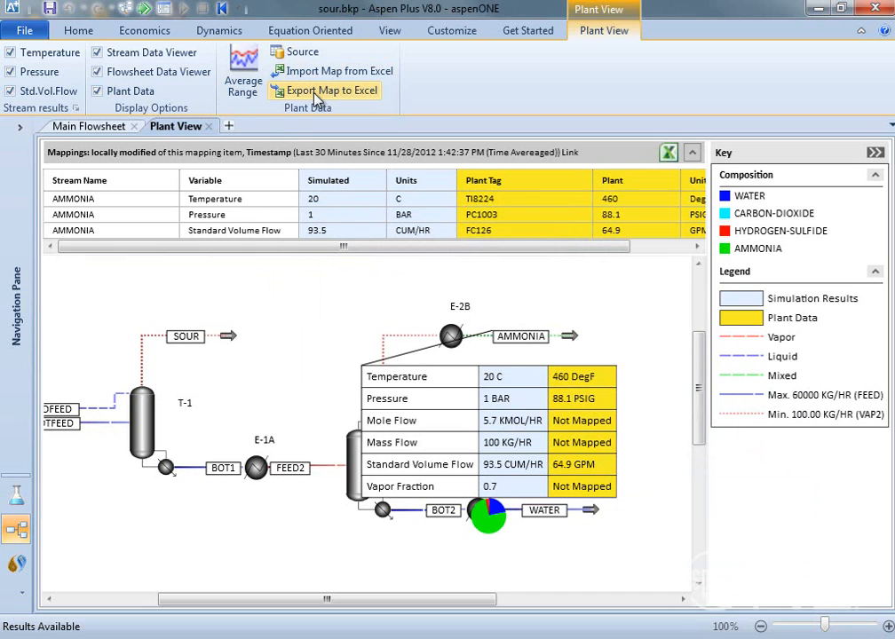
# Step: Export the tag mapping to Excel, then import mappings from the map1 workbook
pyautogui.click(326, 91)
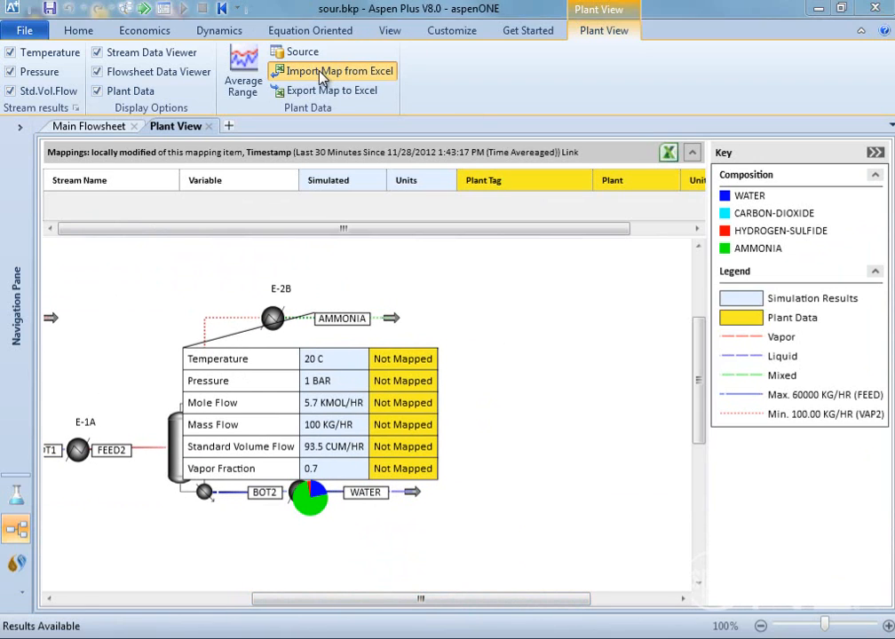
pyautogui.click(329, 71)
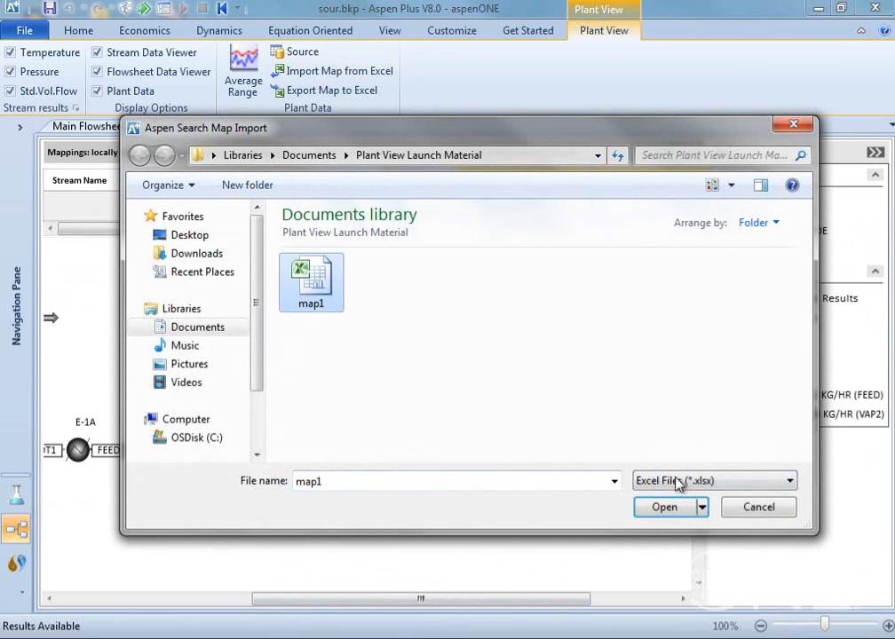
pyautogui.click(666, 507)
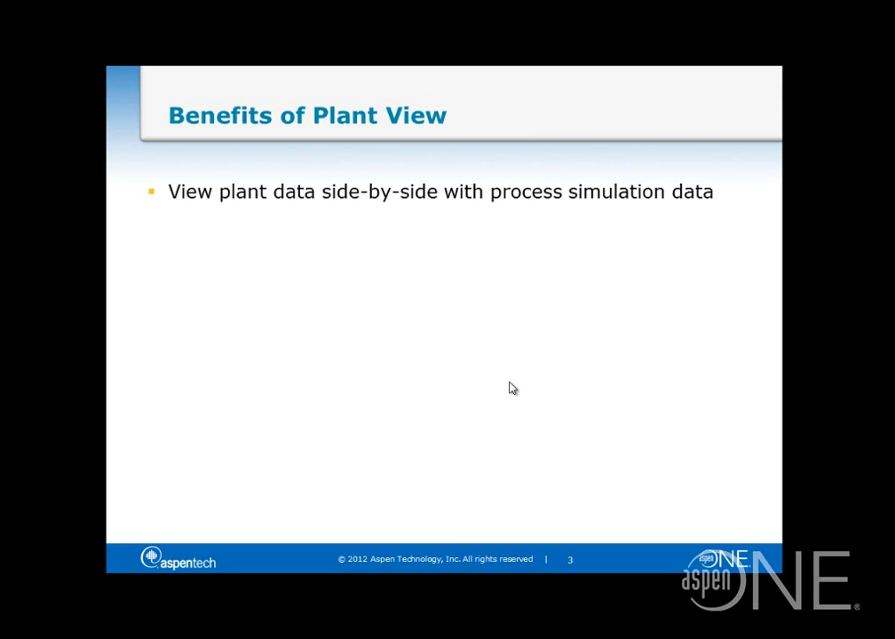
# Step: Advance the slideshow to reveal the remaining Plant View benefit bullets
pyautogui.press('Right')
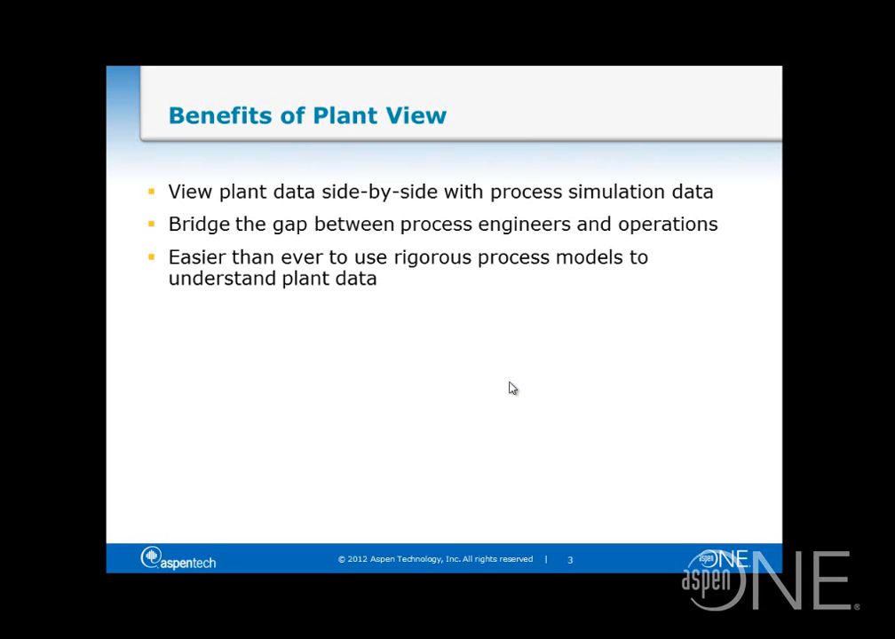